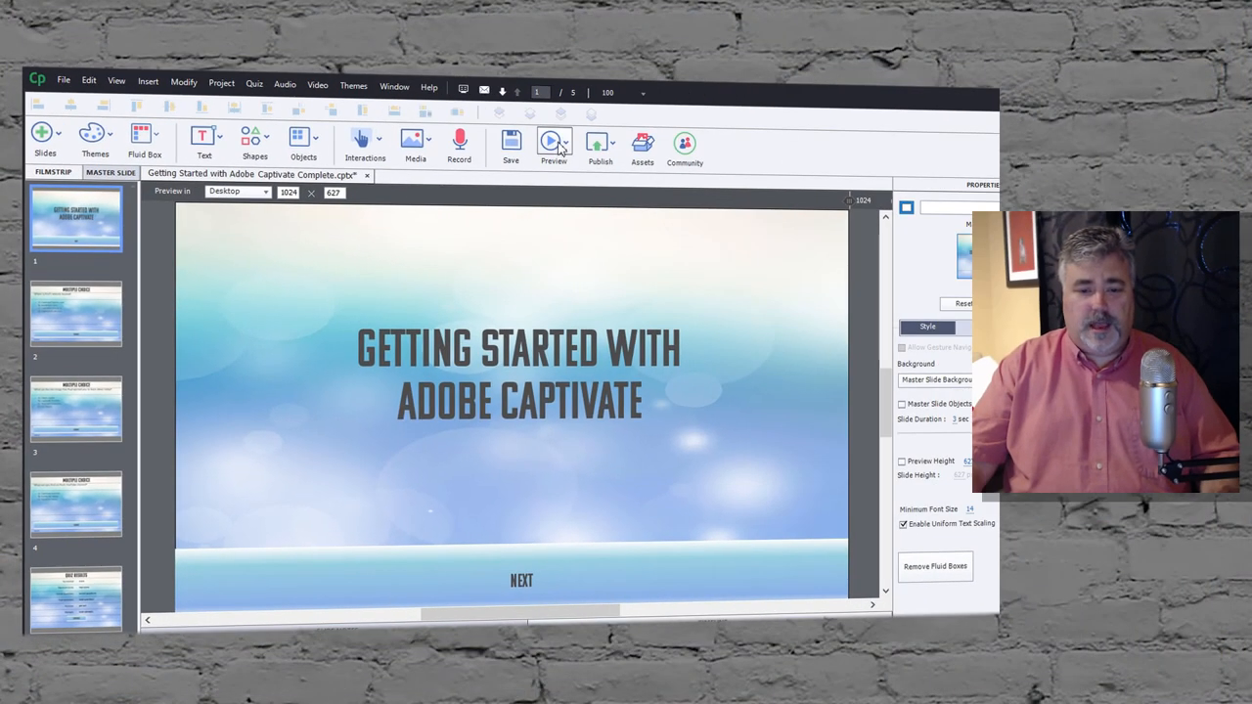
Preview the whole project in the browser, then open the project Preferences from the Edit menu
click(554, 145)
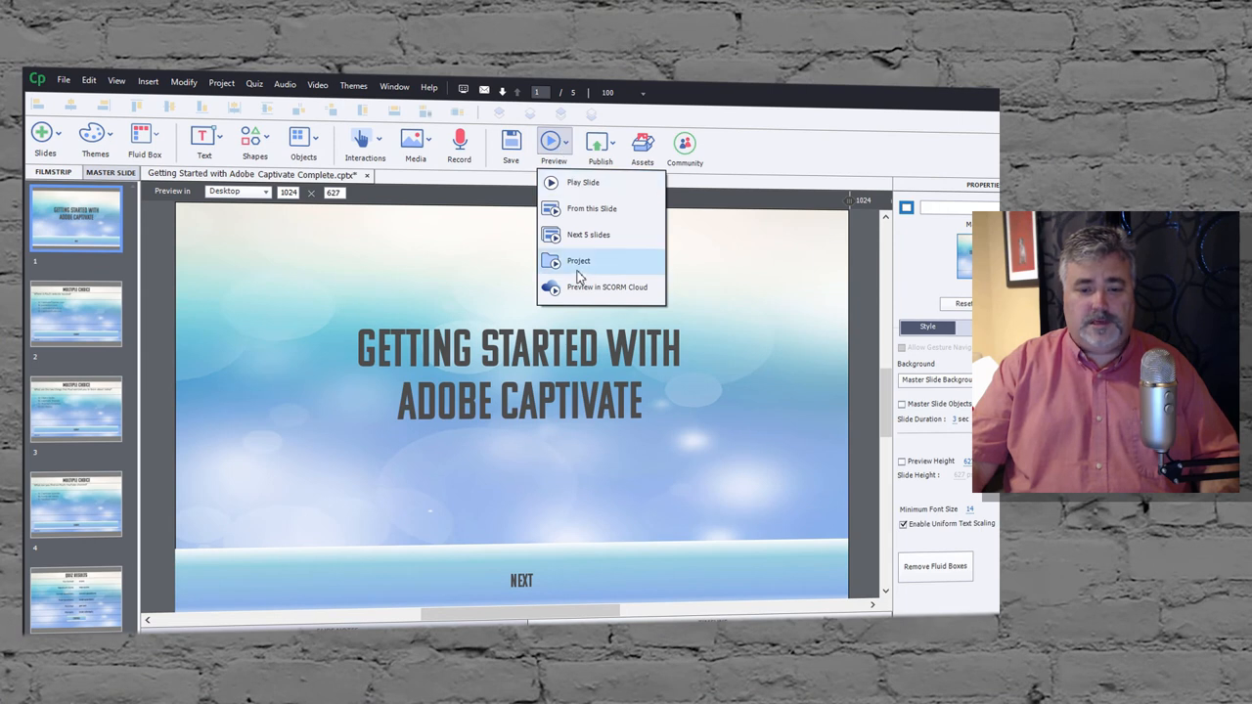
click(579, 261)
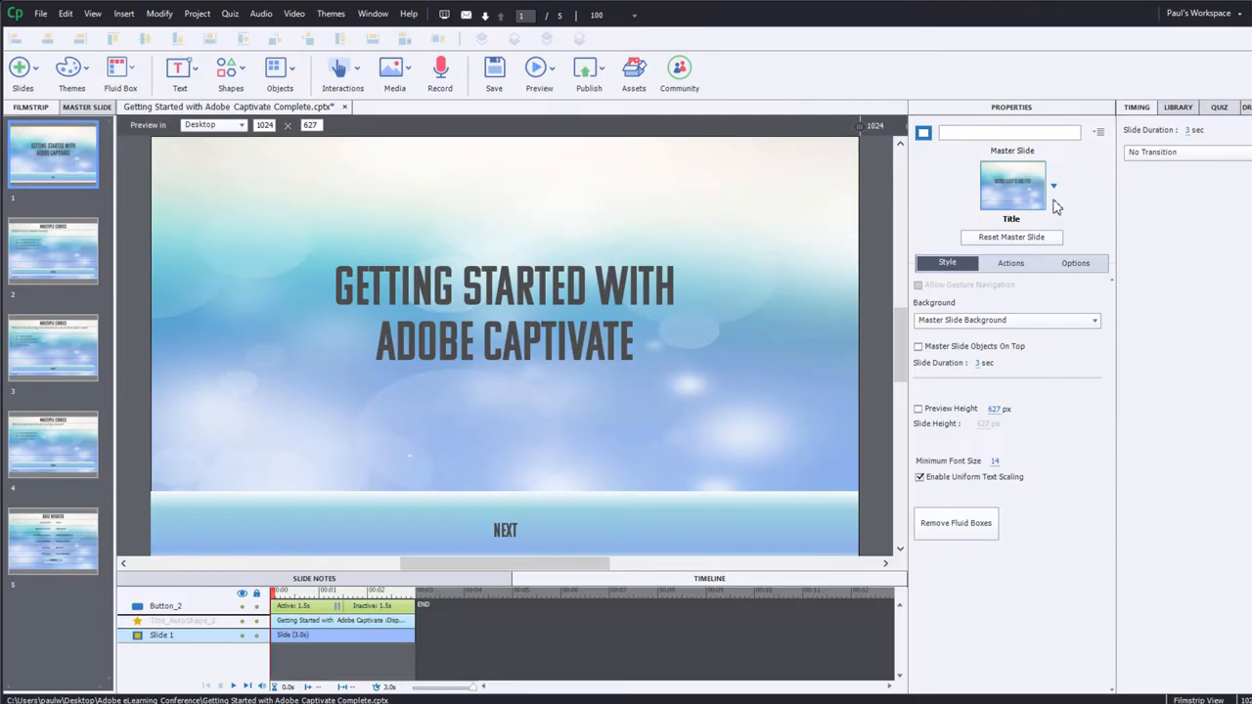
mouse_move(929, 243)
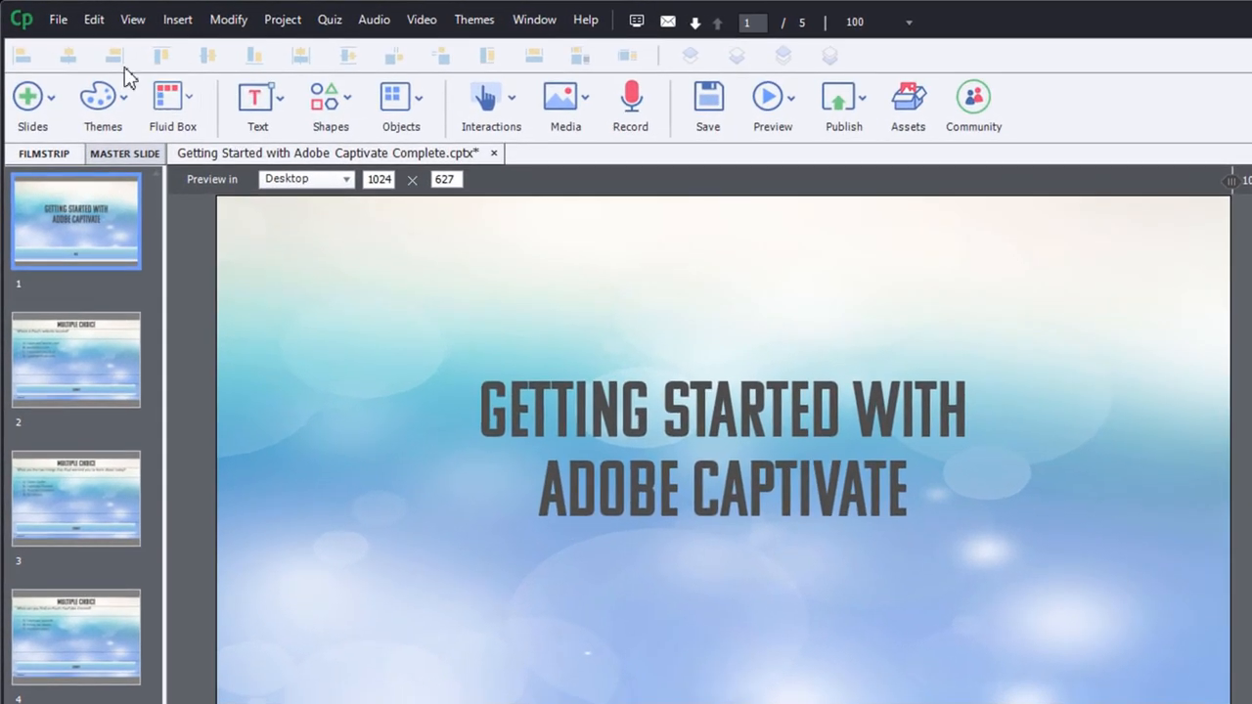
click(94, 20)
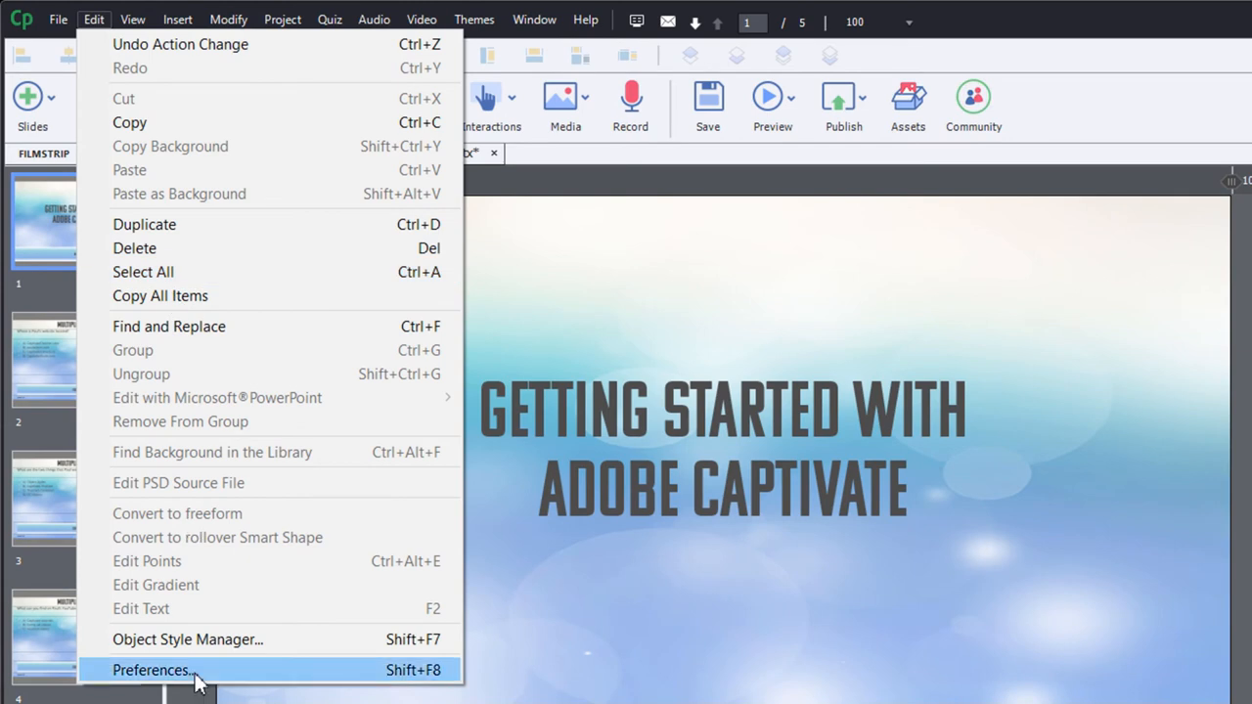
click(151, 669)
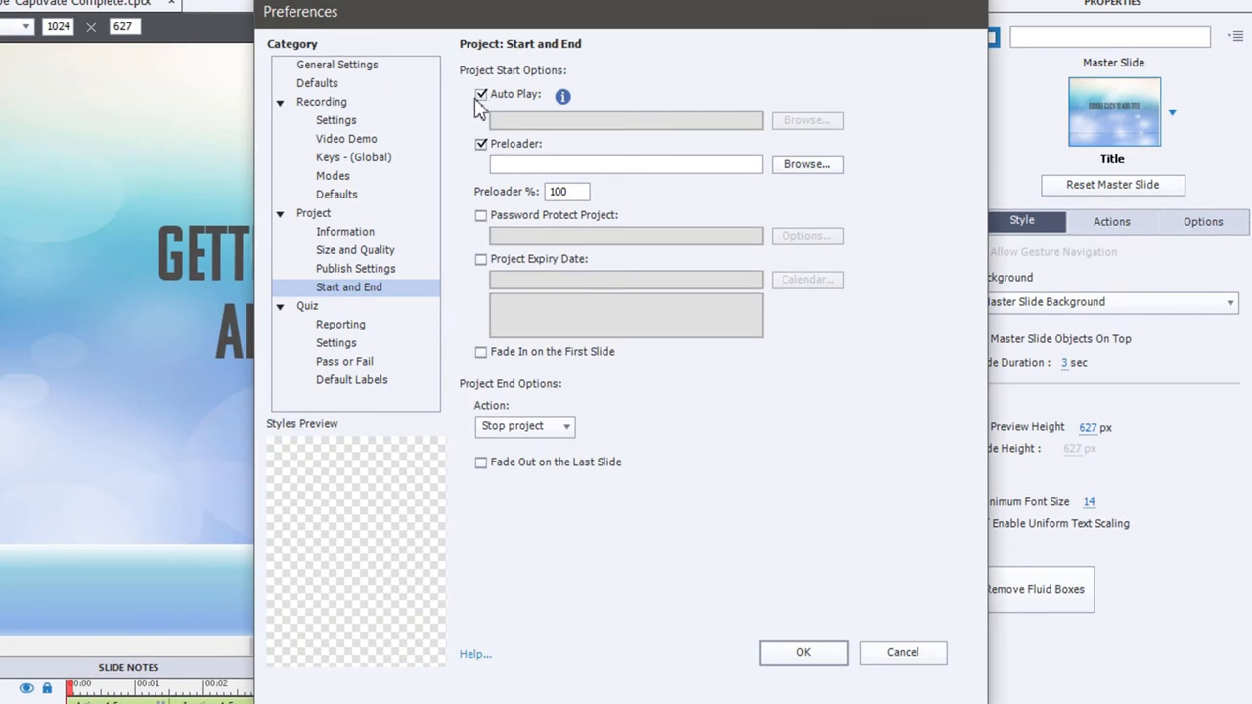
Turn off Auto Play, import the bokeh background image as the start image, and confirm with OK
click(482, 94)
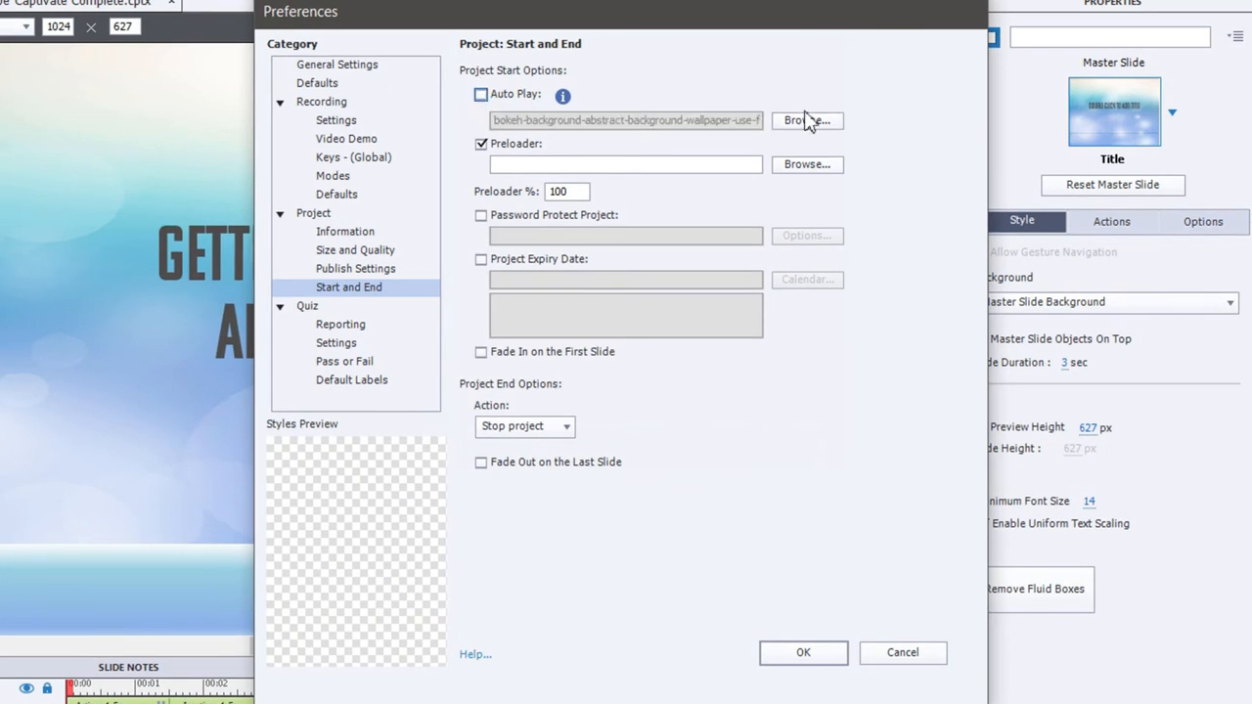
click(806, 121)
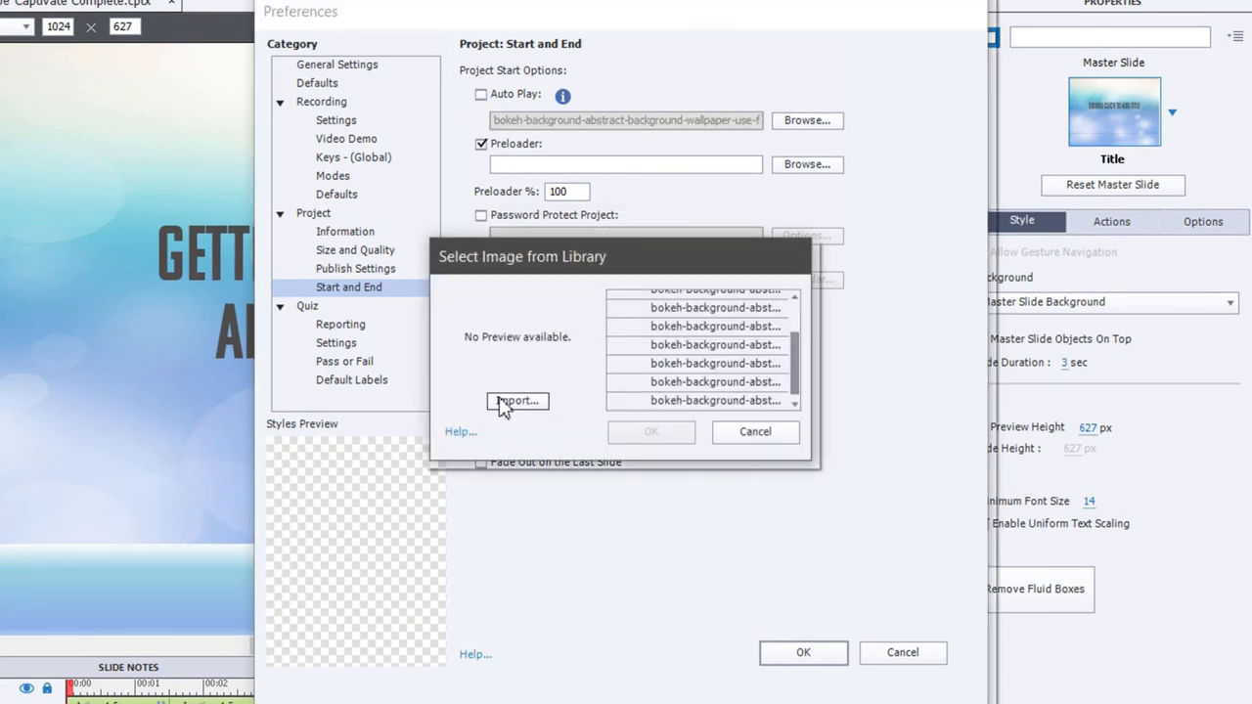
click(516, 401)
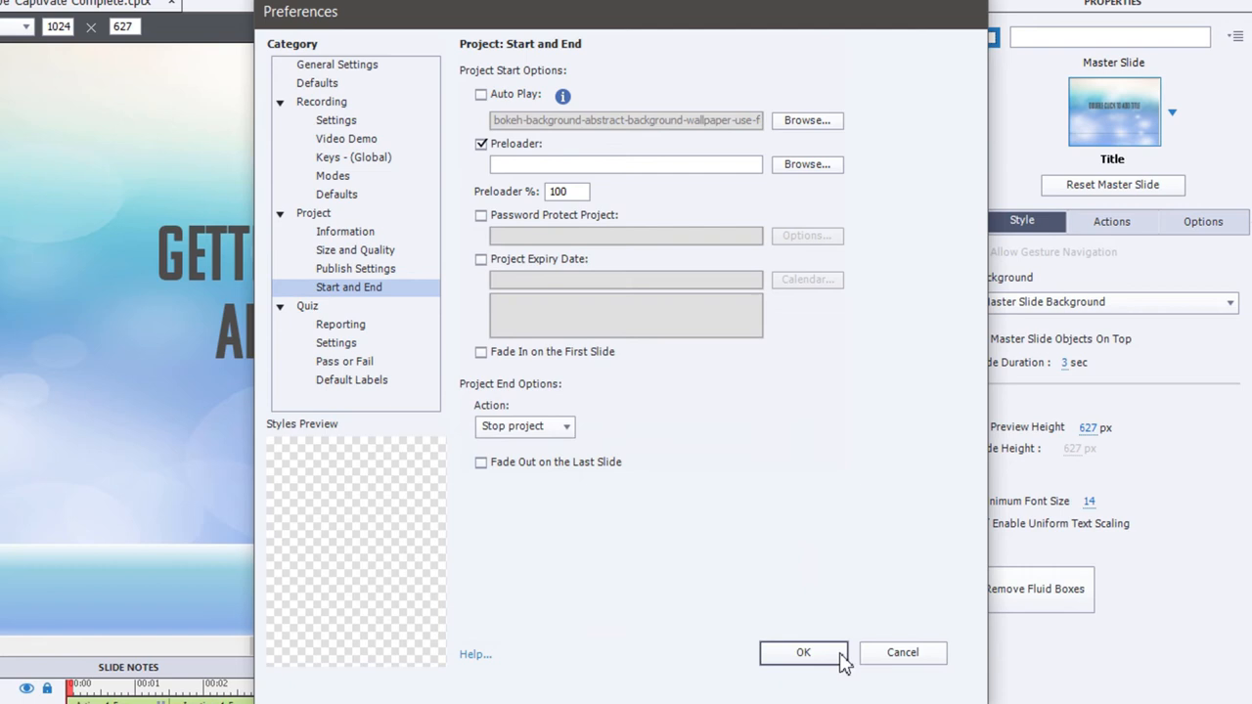
click(802, 653)
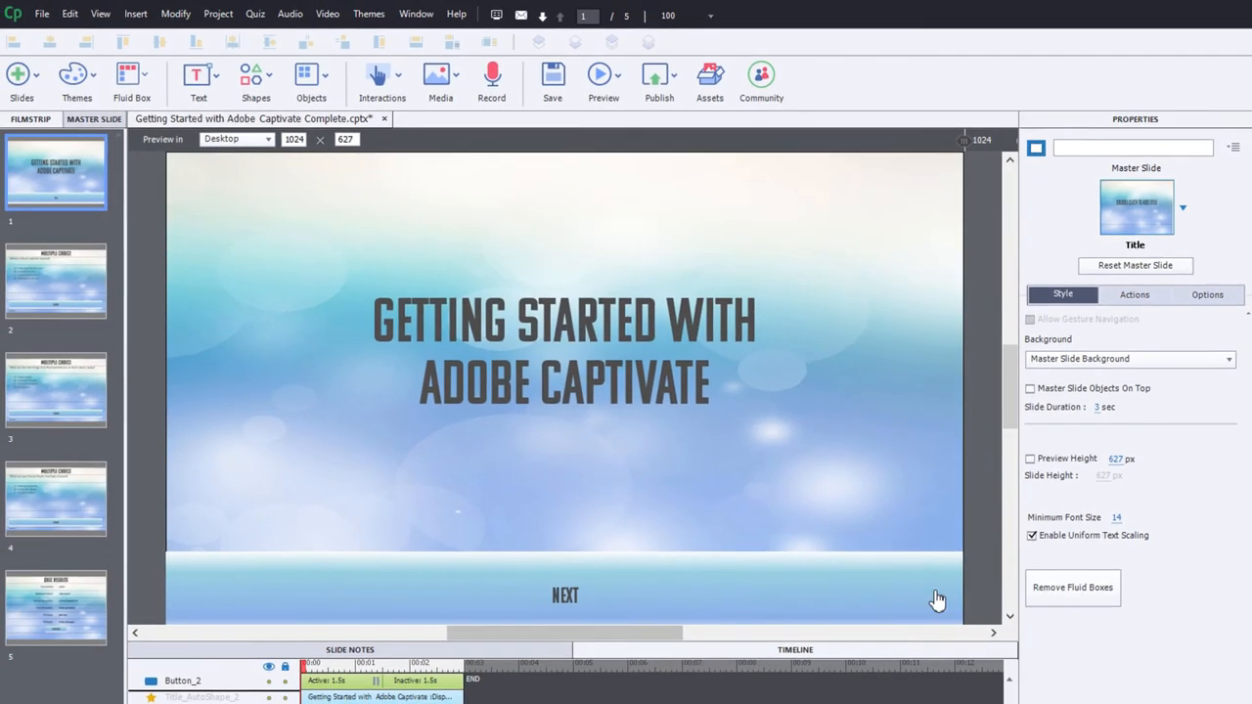
Preview the whole project in the browser from the Preview dropdown
click(602, 81)
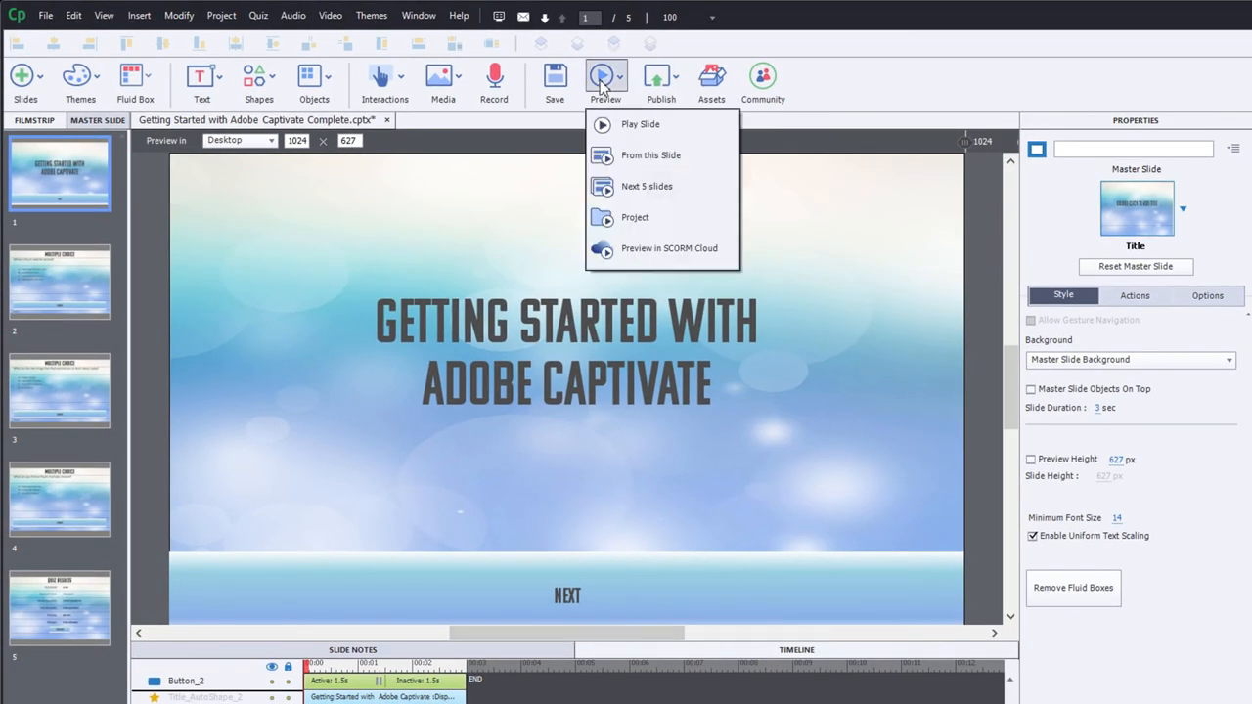
click(634, 217)
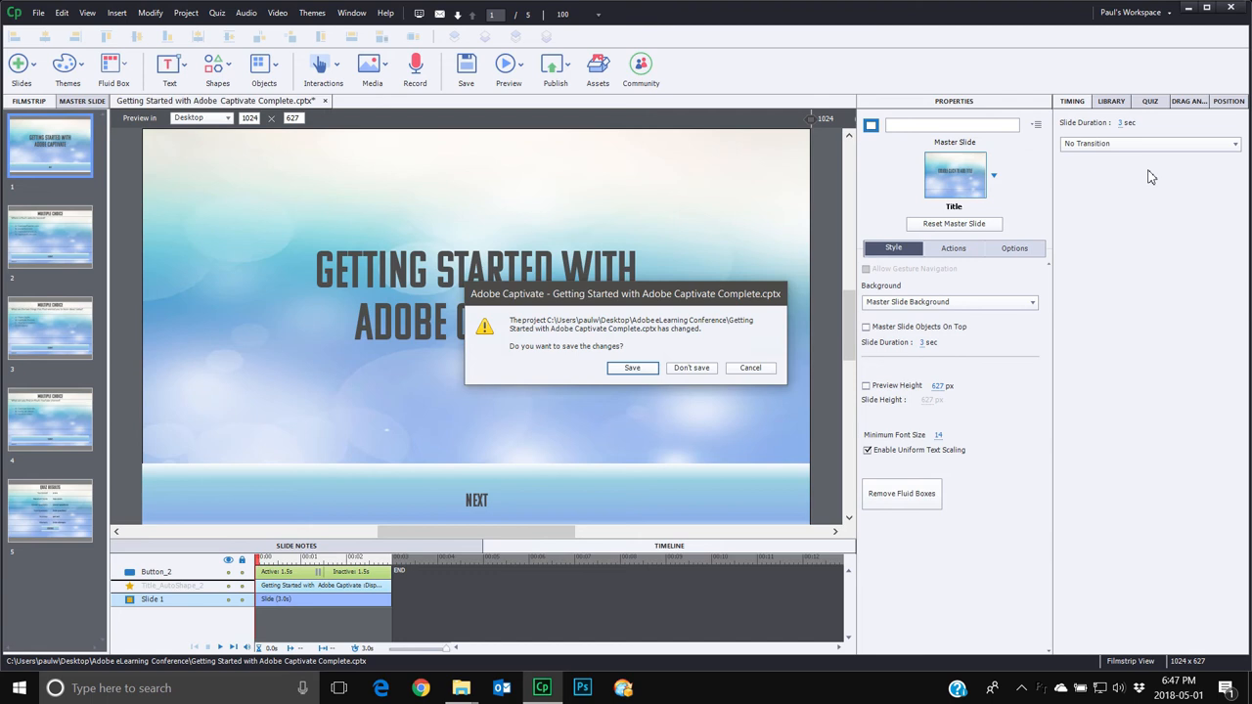
Save the project changes from the save-changes prompt before closing
click(632, 367)
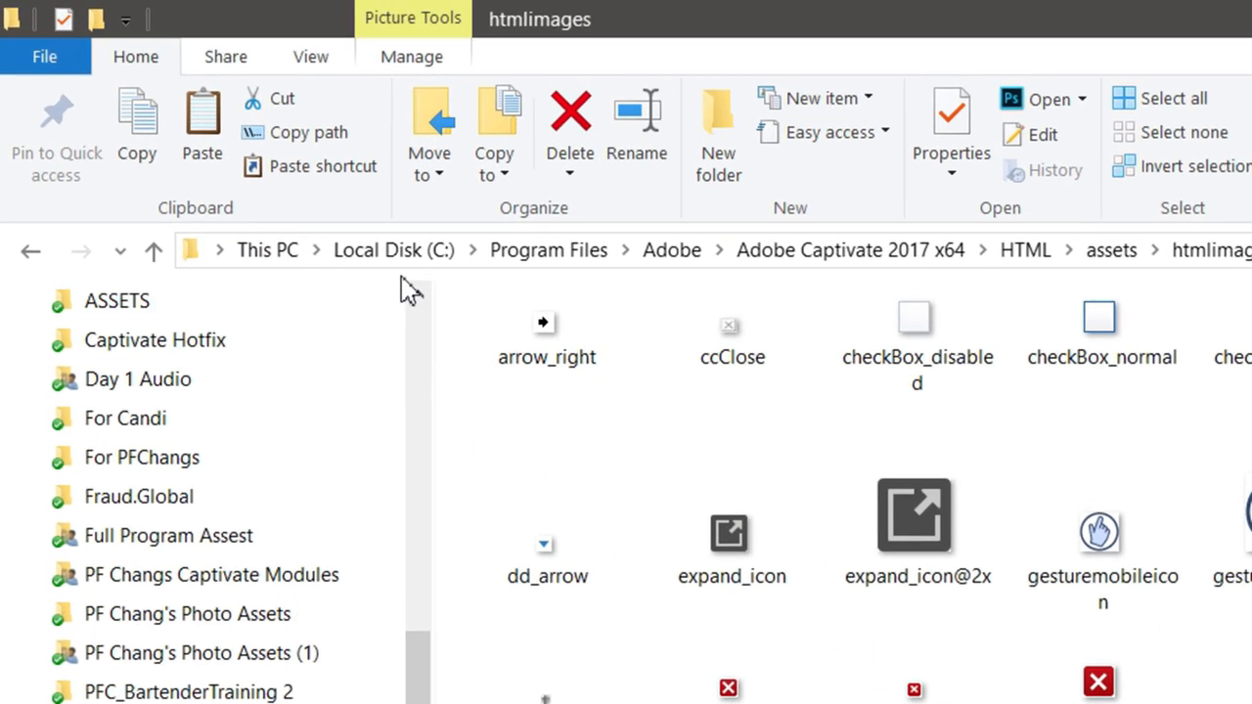
mouse_move(673, 251)
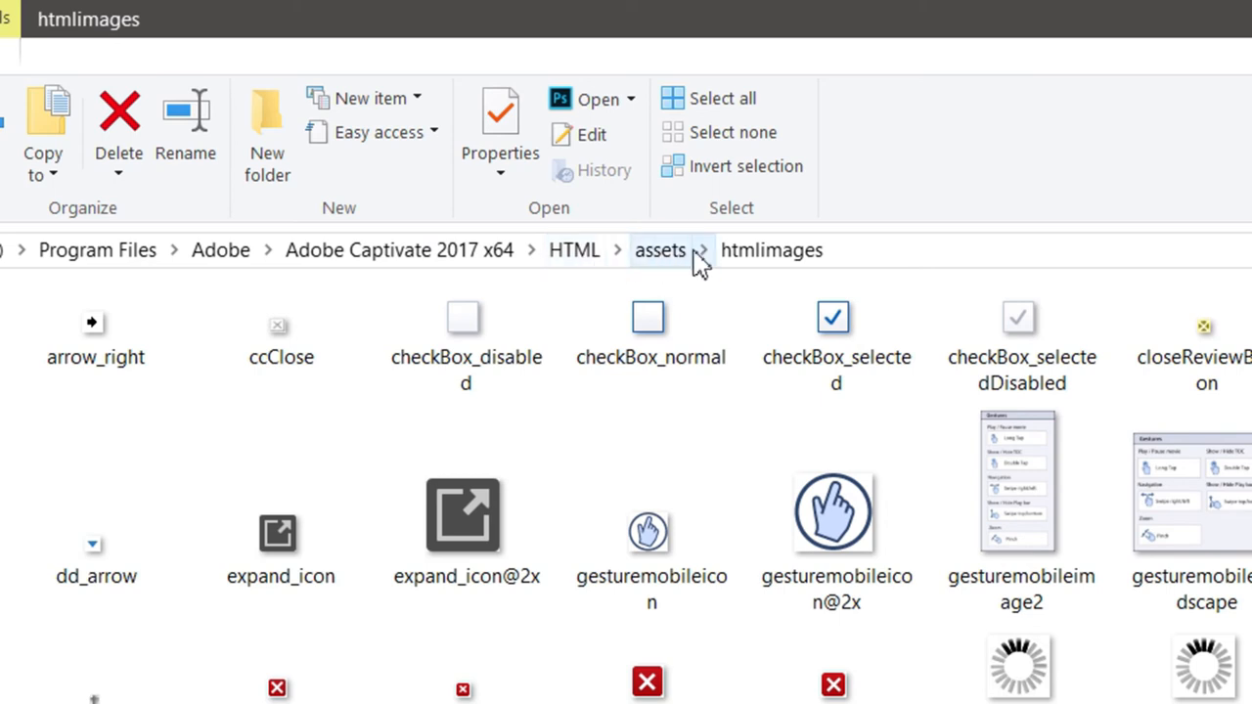
mouse_move(783, 251)
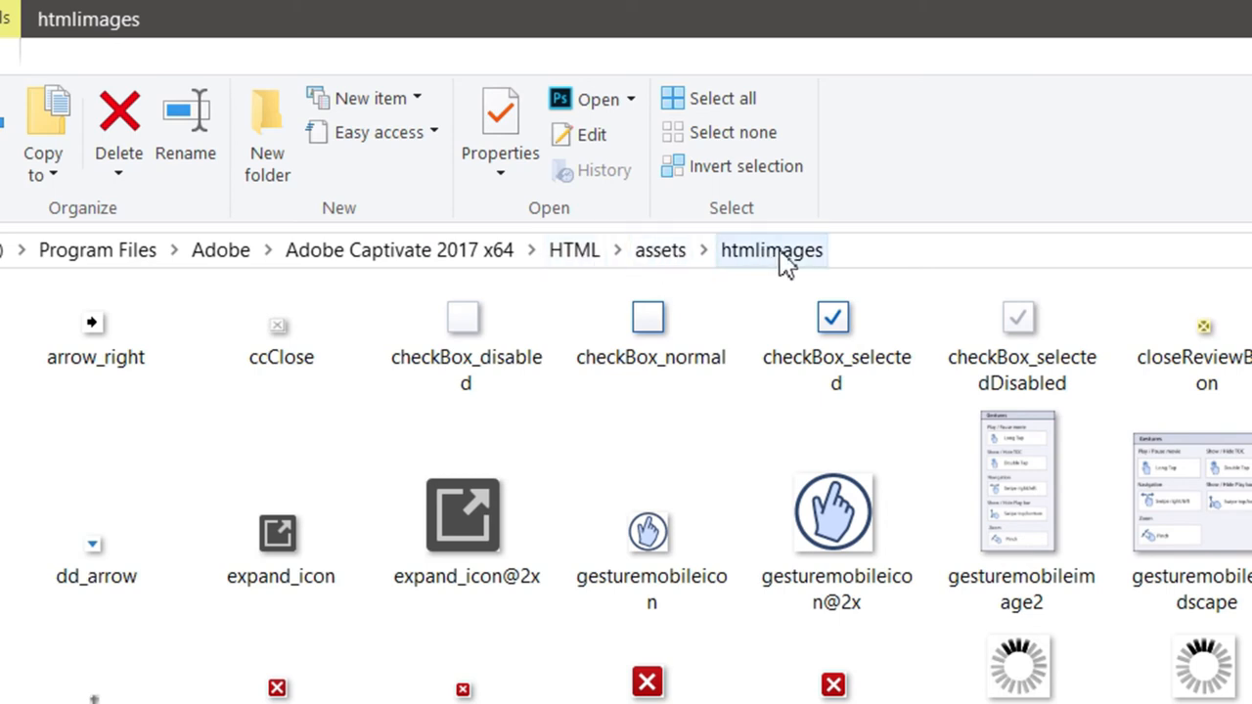
scroll(down, 3)
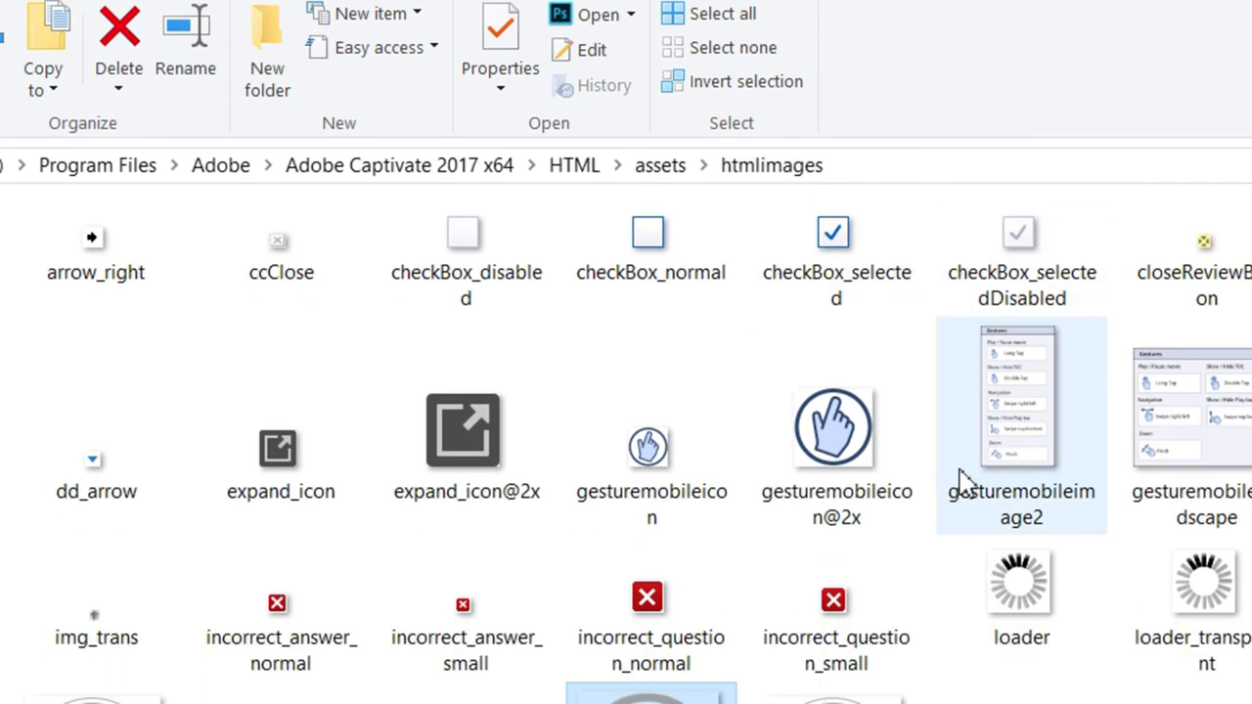
scroll(down, 3)
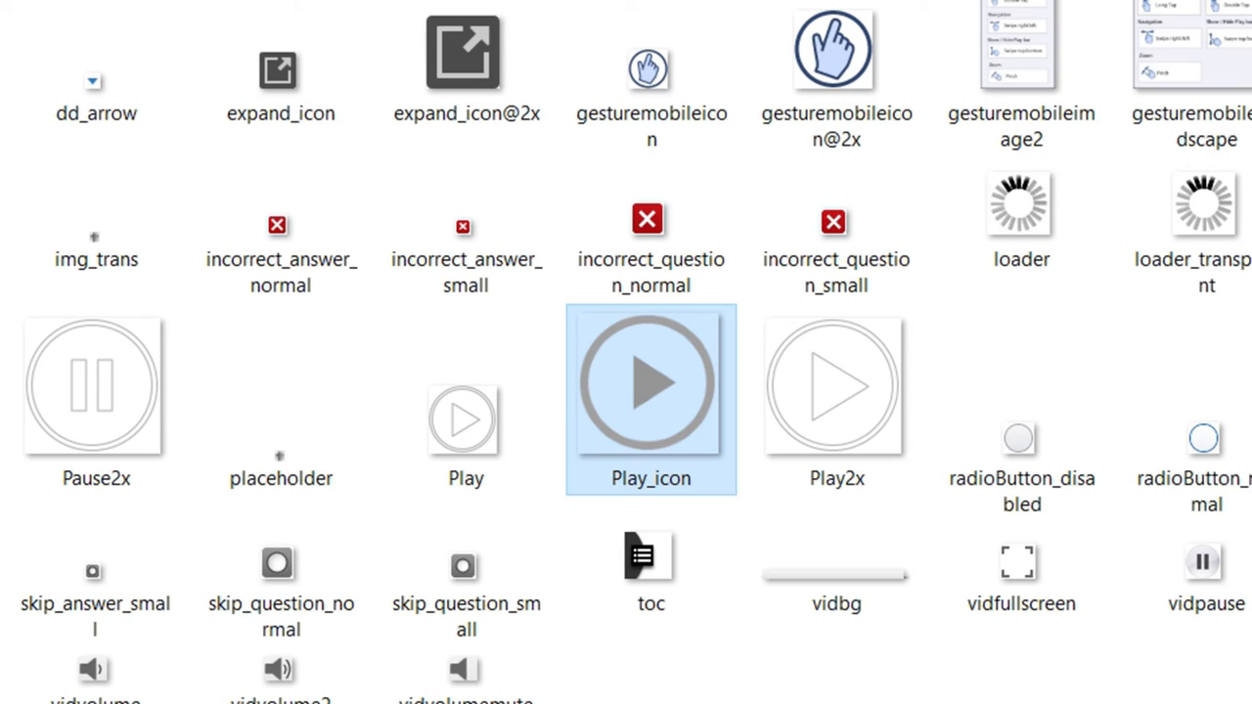
mouse_move(661, 395)
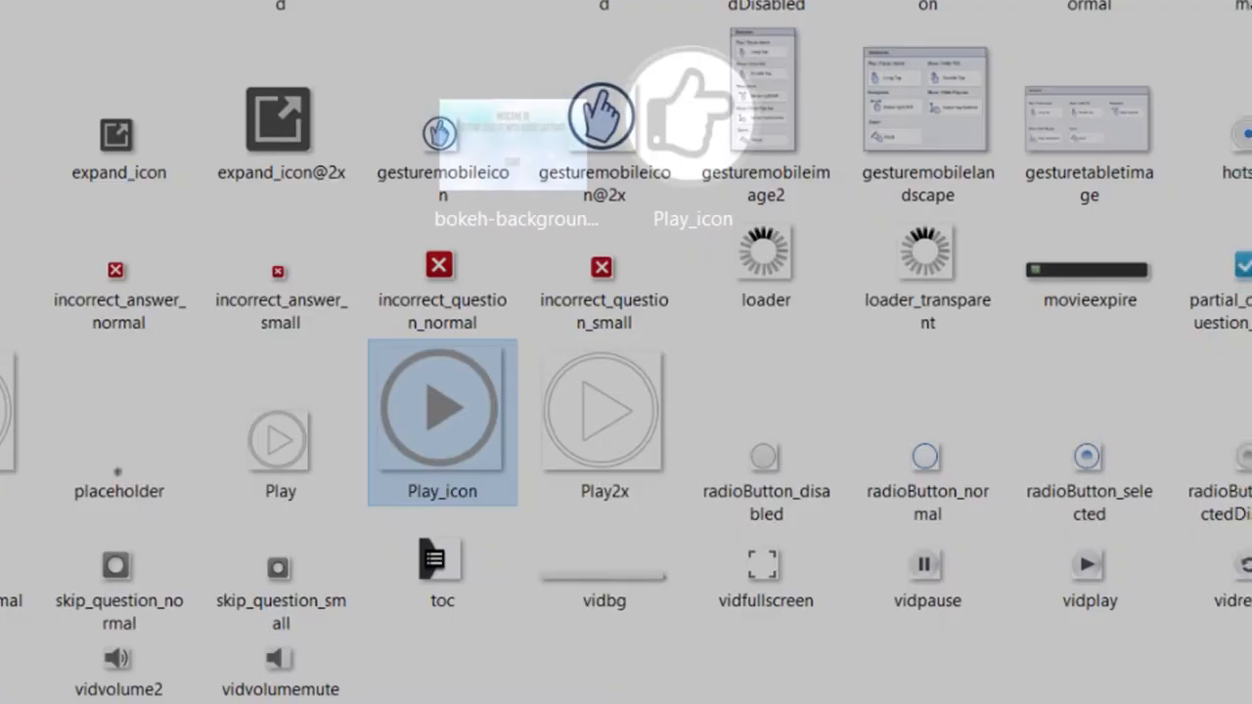
Copy the thumbs-up Play_icon image from its right-click menu
right_click(605, 117)
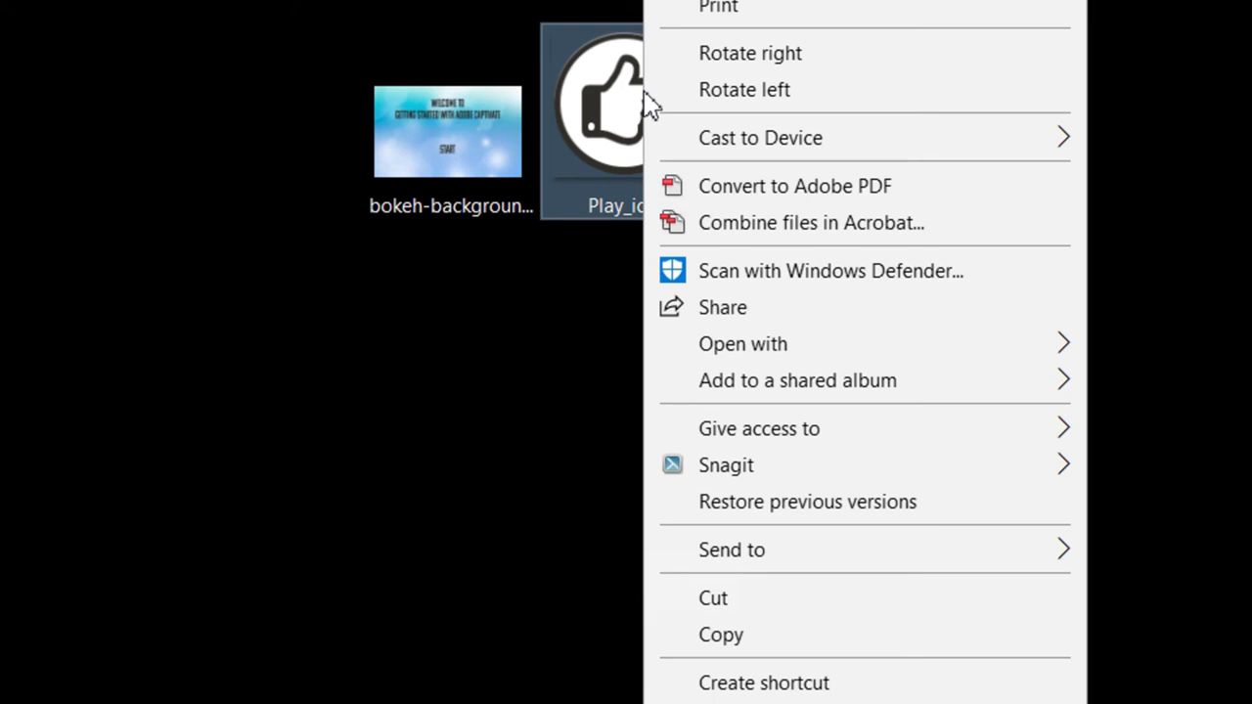
mouse_move(773, 634)
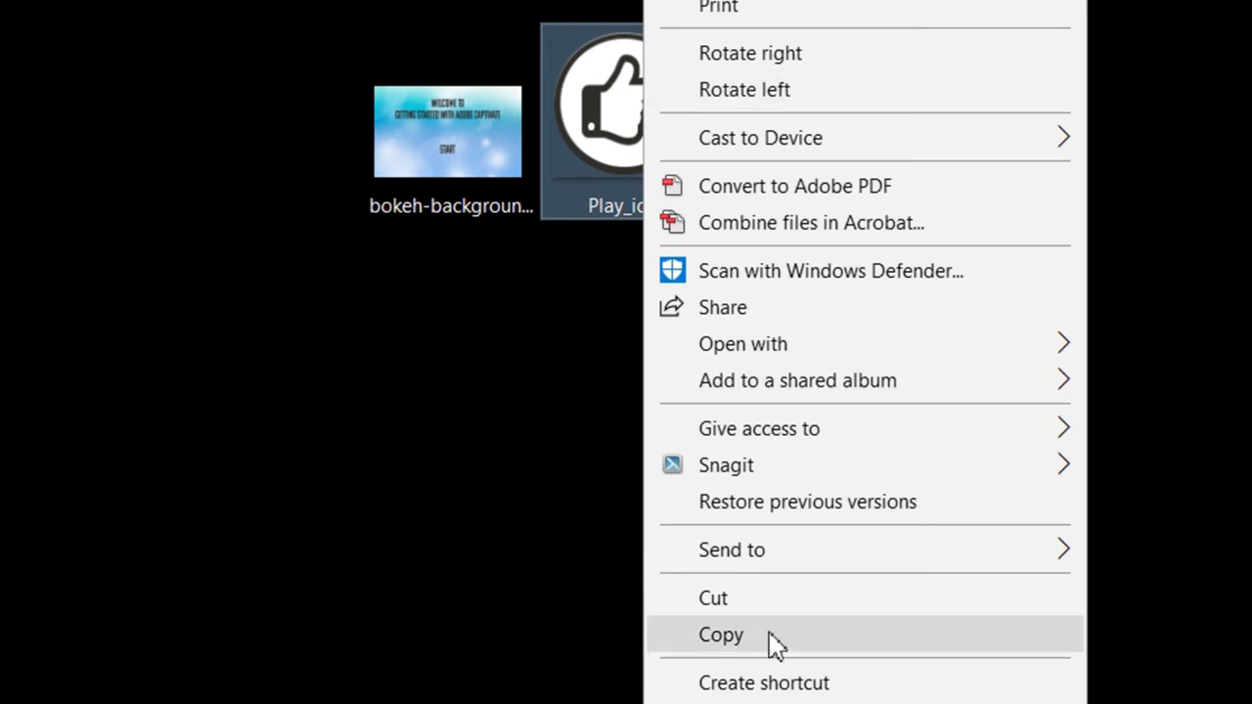
click(720, 633)
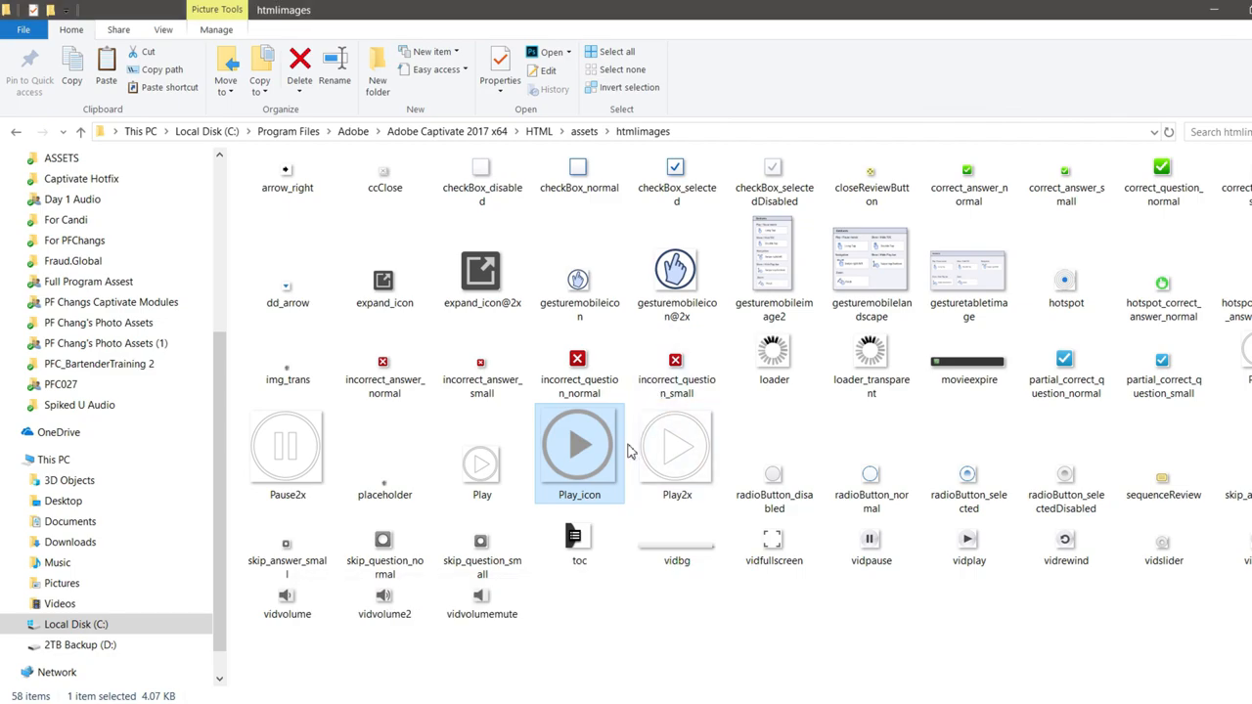
mouse_move(587, 446)
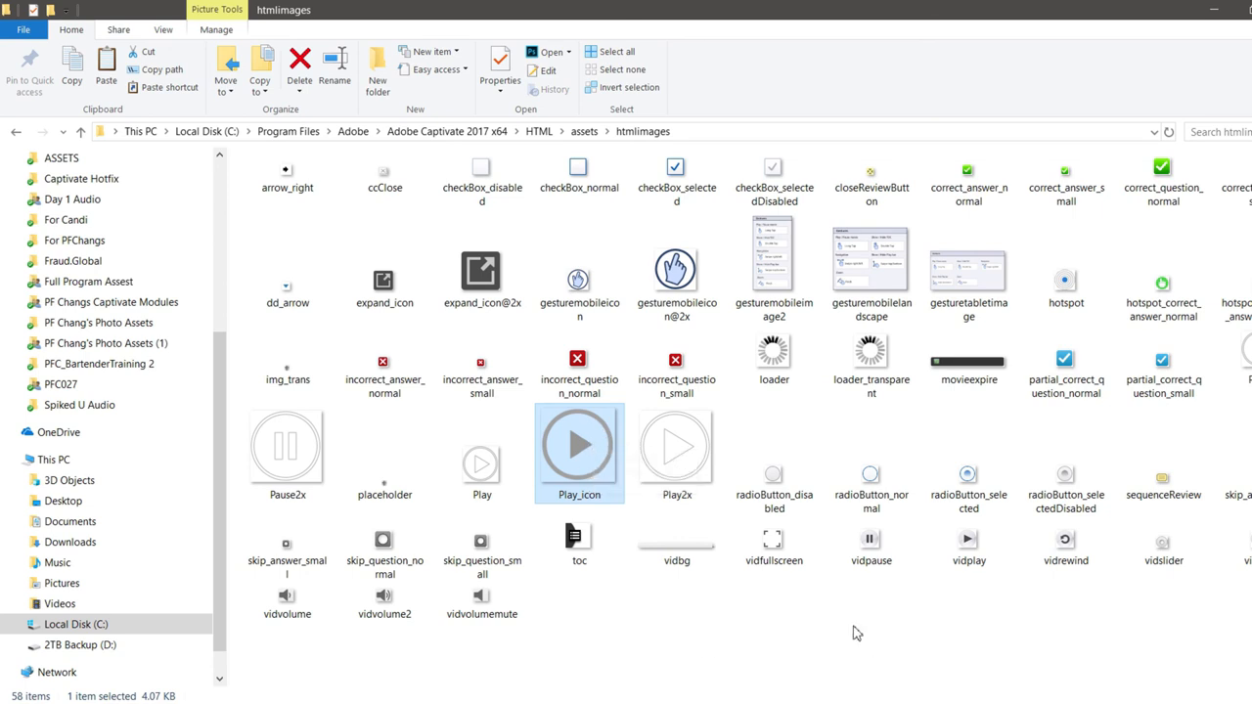
Paste the thumbs-up image into htmlimages, replacing the existing Play_icon file
right_click(853, 634)
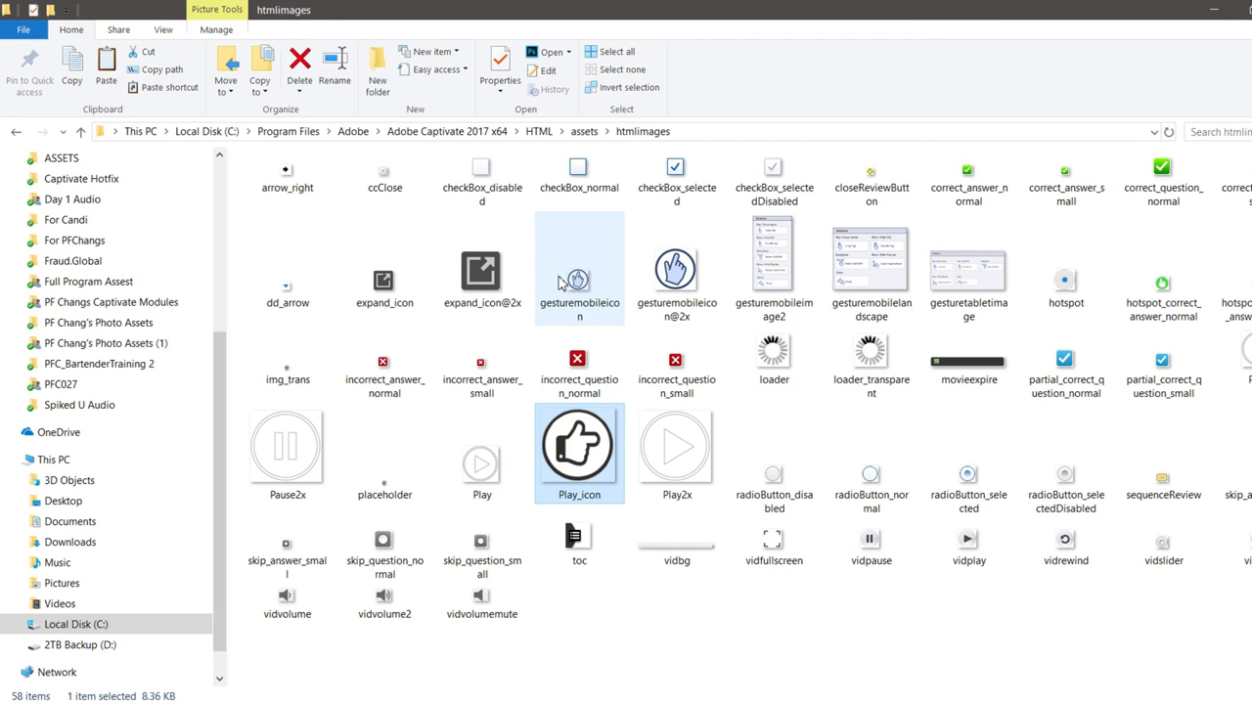
mouse_move(935, 630)
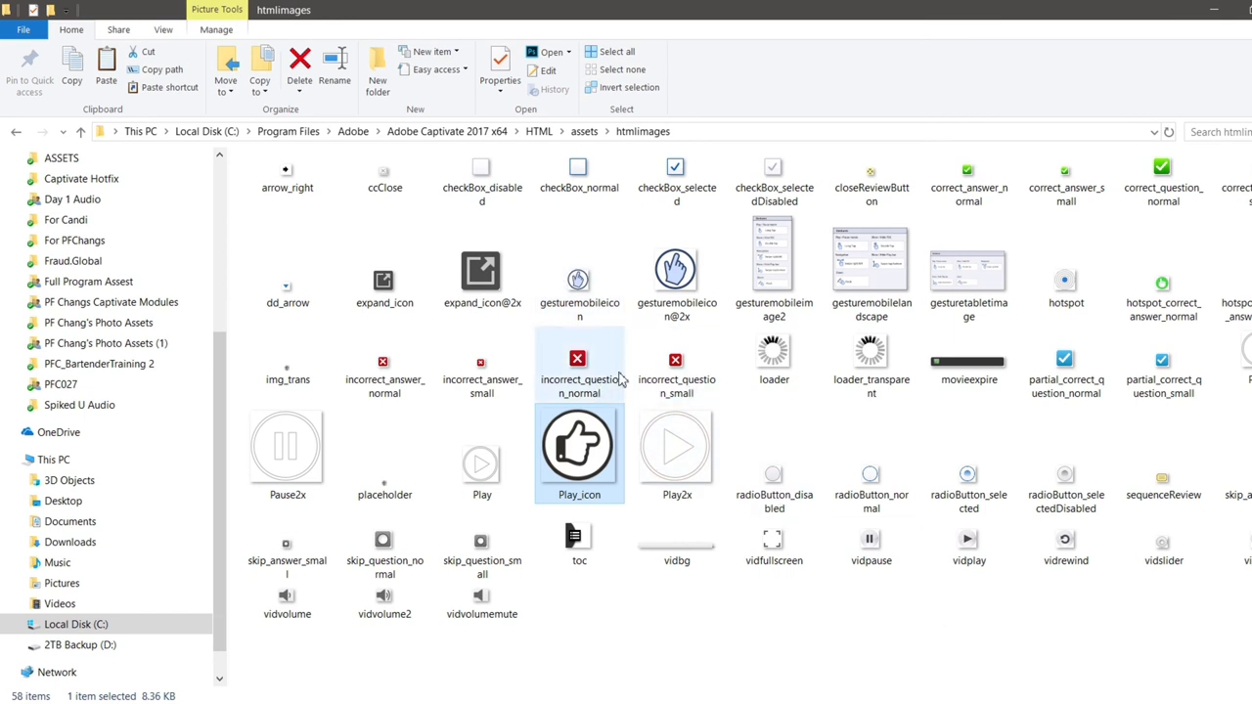
mouse_move(716, 119)
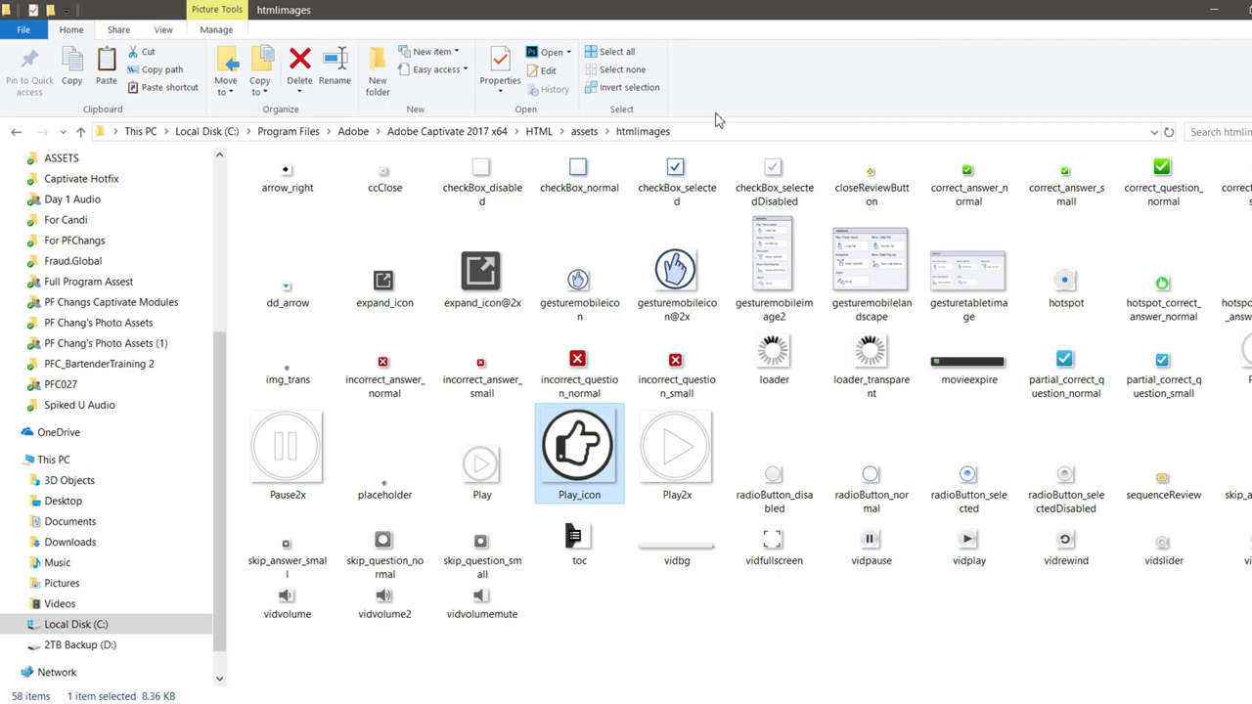
mouse_move(1229, 8)
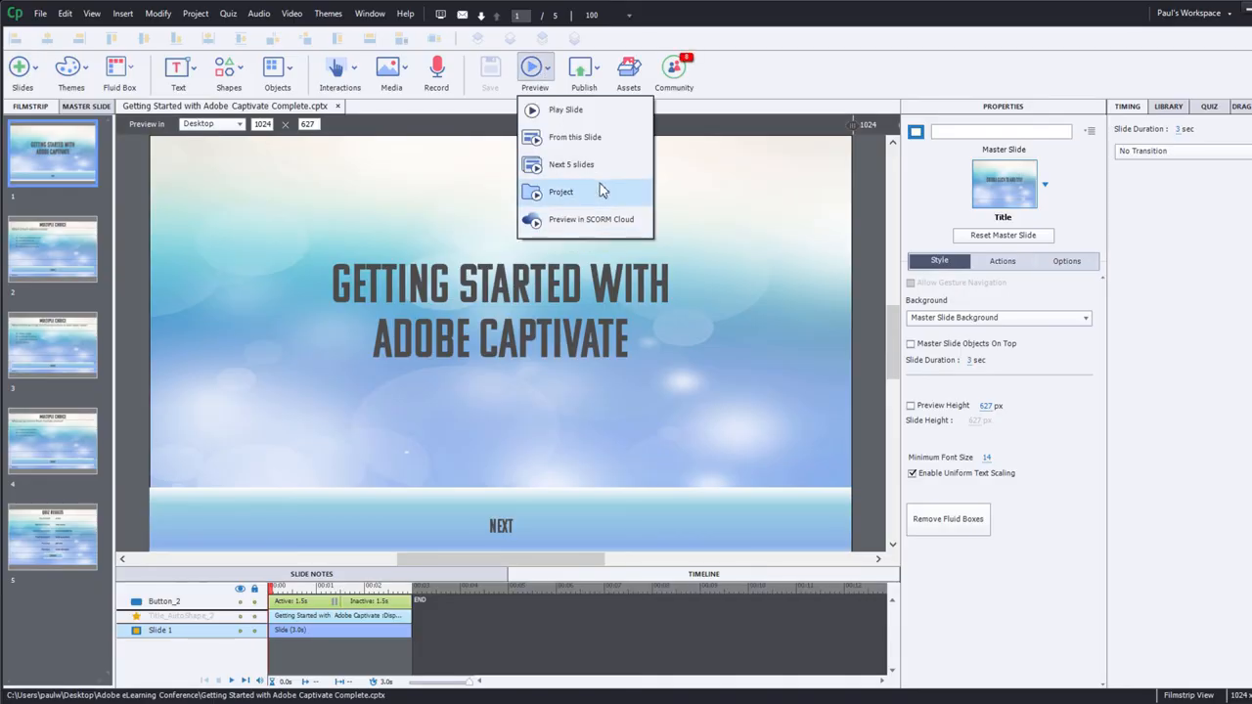
mouse_move(616, 194)
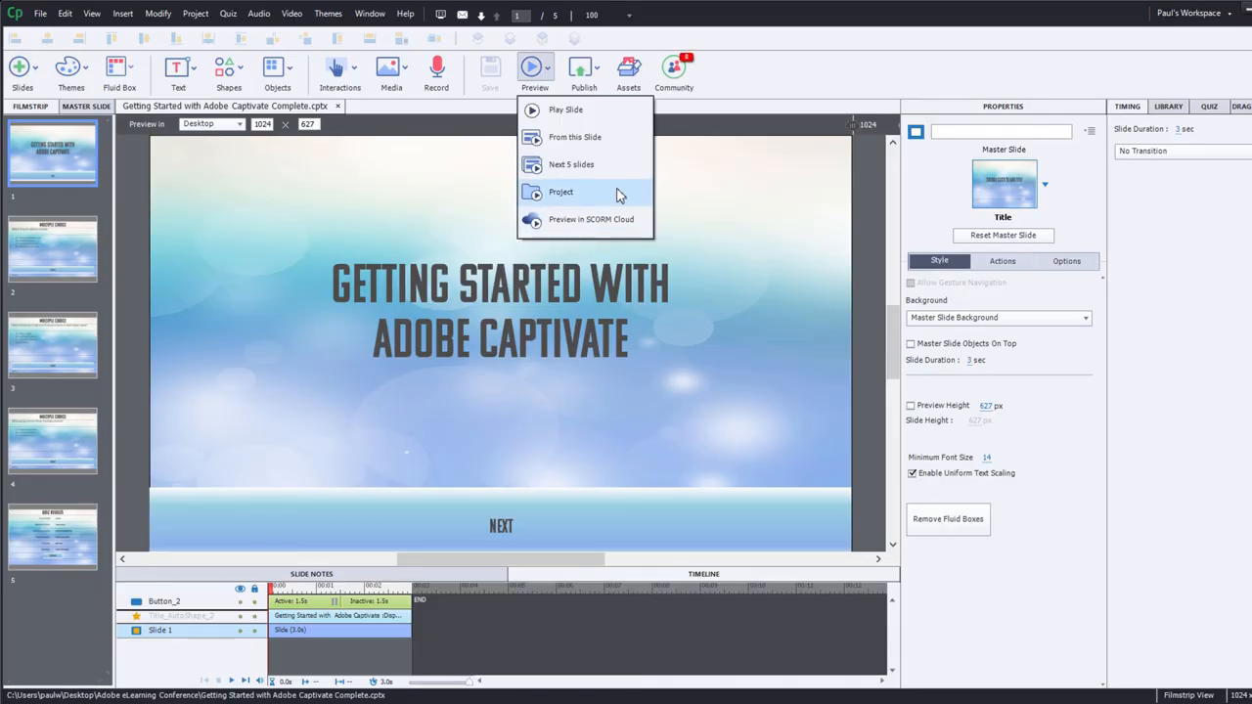
Preview the whole project from the Preview dropdown
click(560, 192)
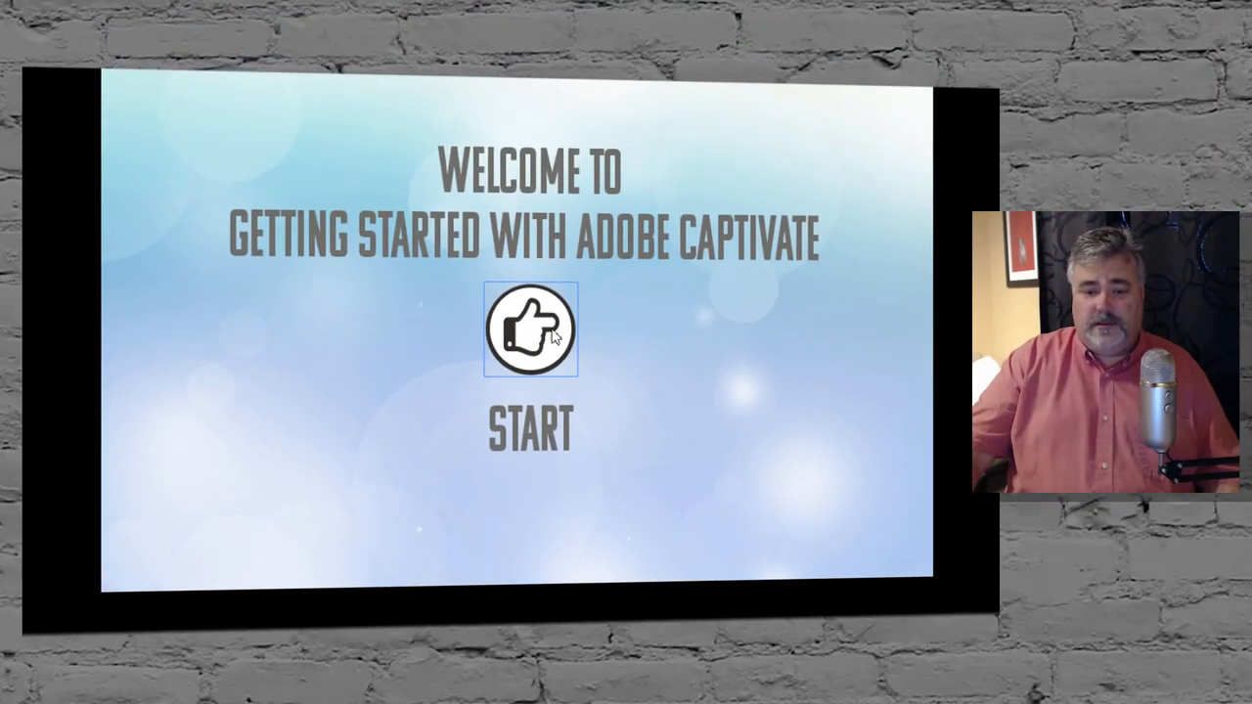
mouse_move(572, 323)
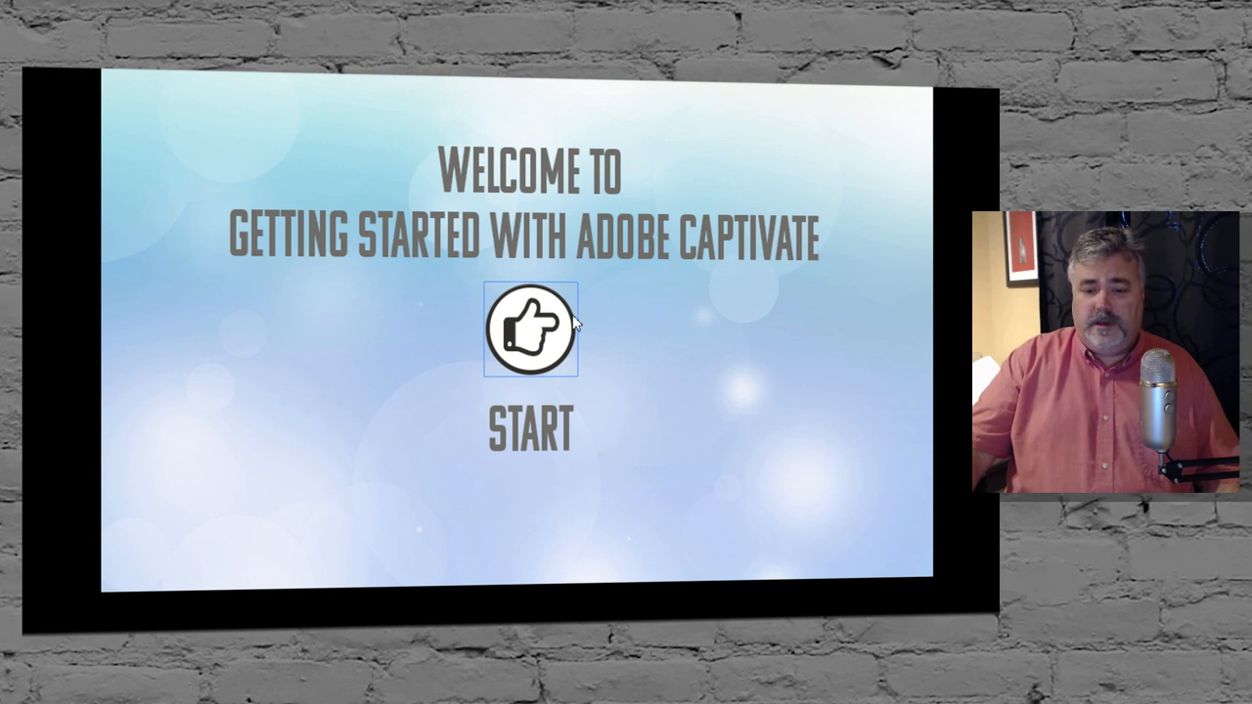
mouse_move(512, 331)
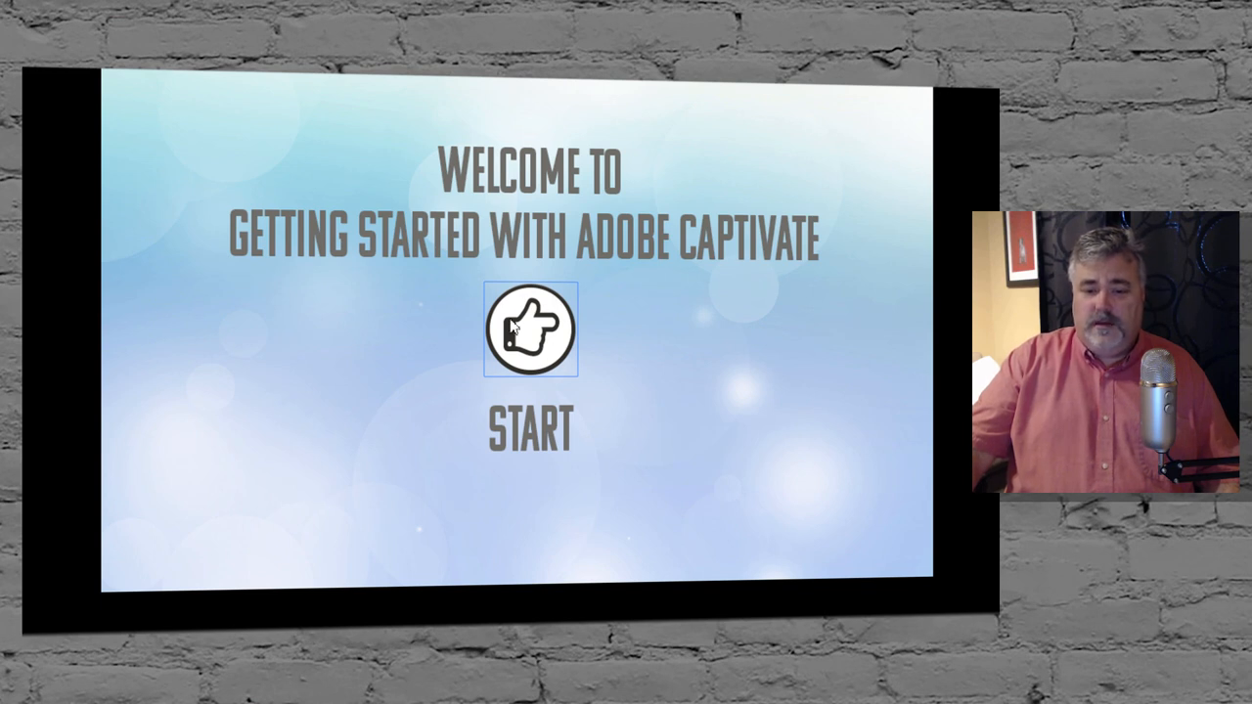
mouse_move(585, 286)
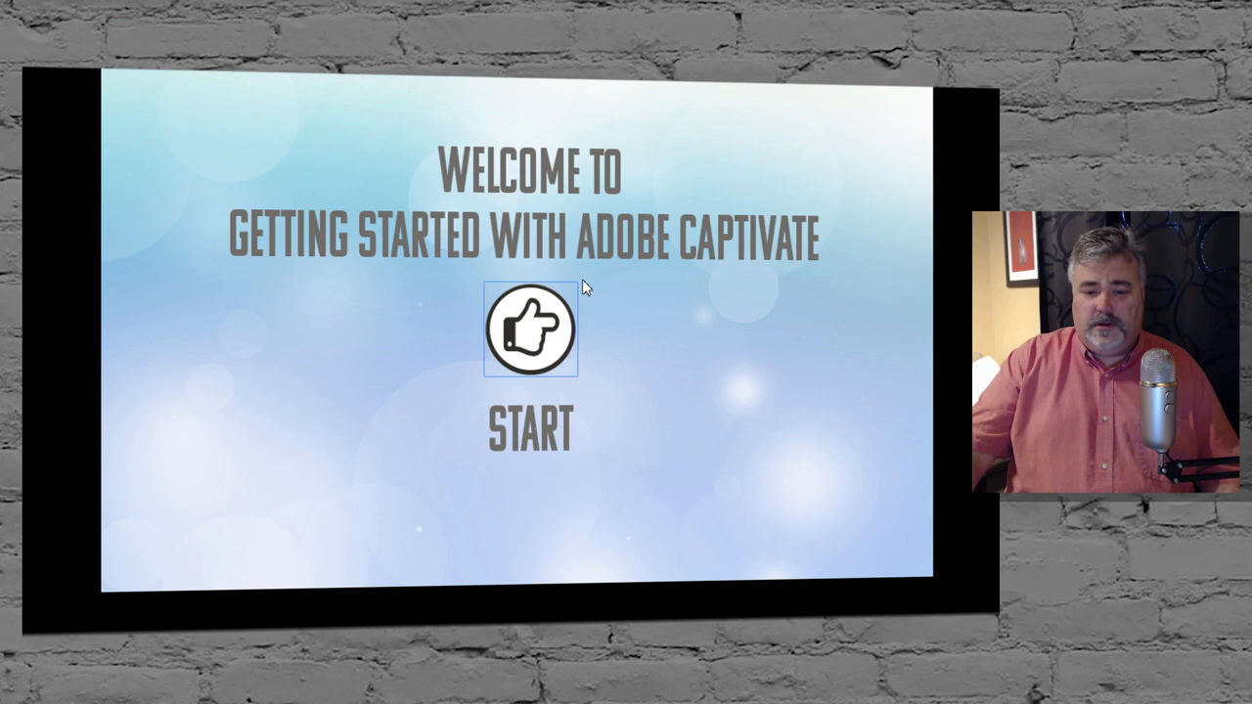
mouse_move(700, 340)
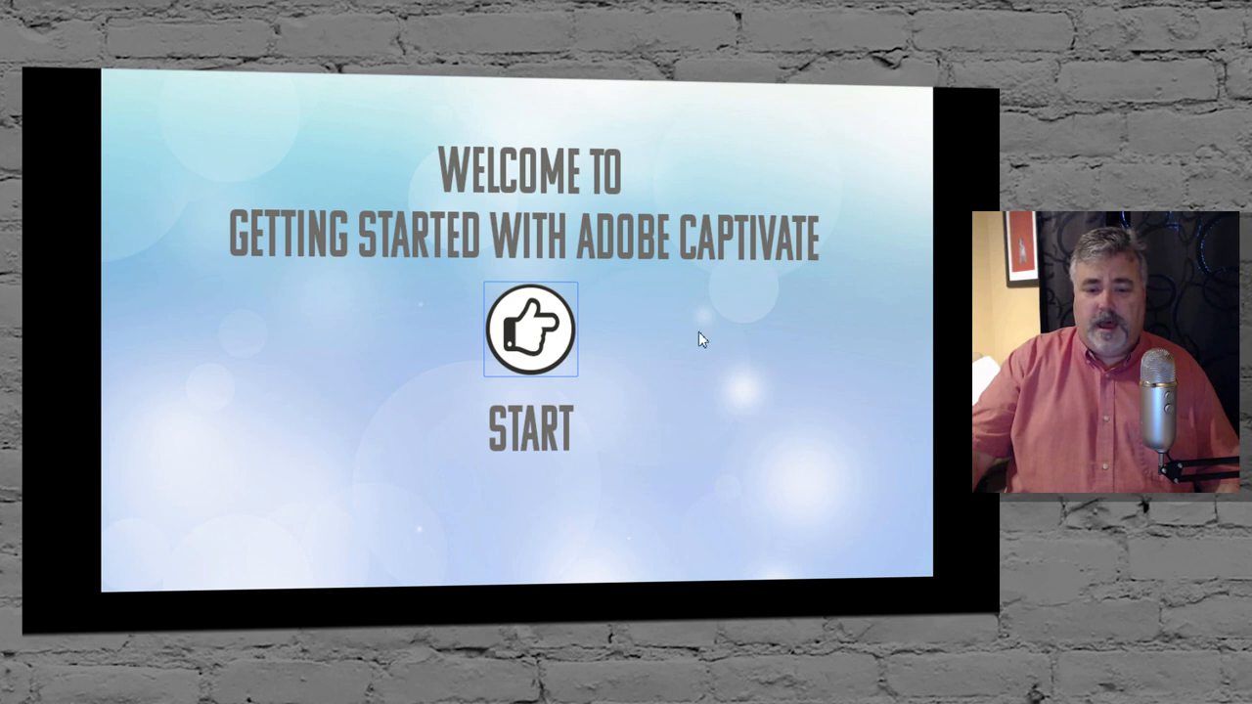
mouse_move(736, 387)
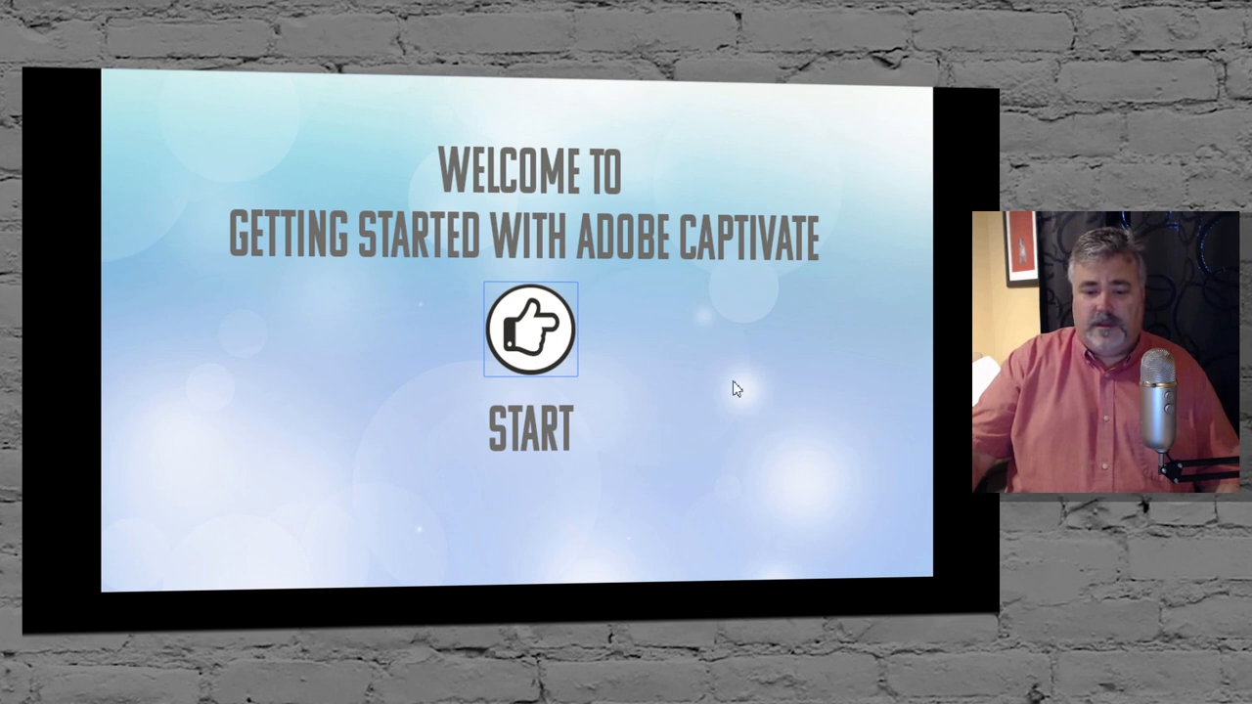
mouse_move(536, 341)
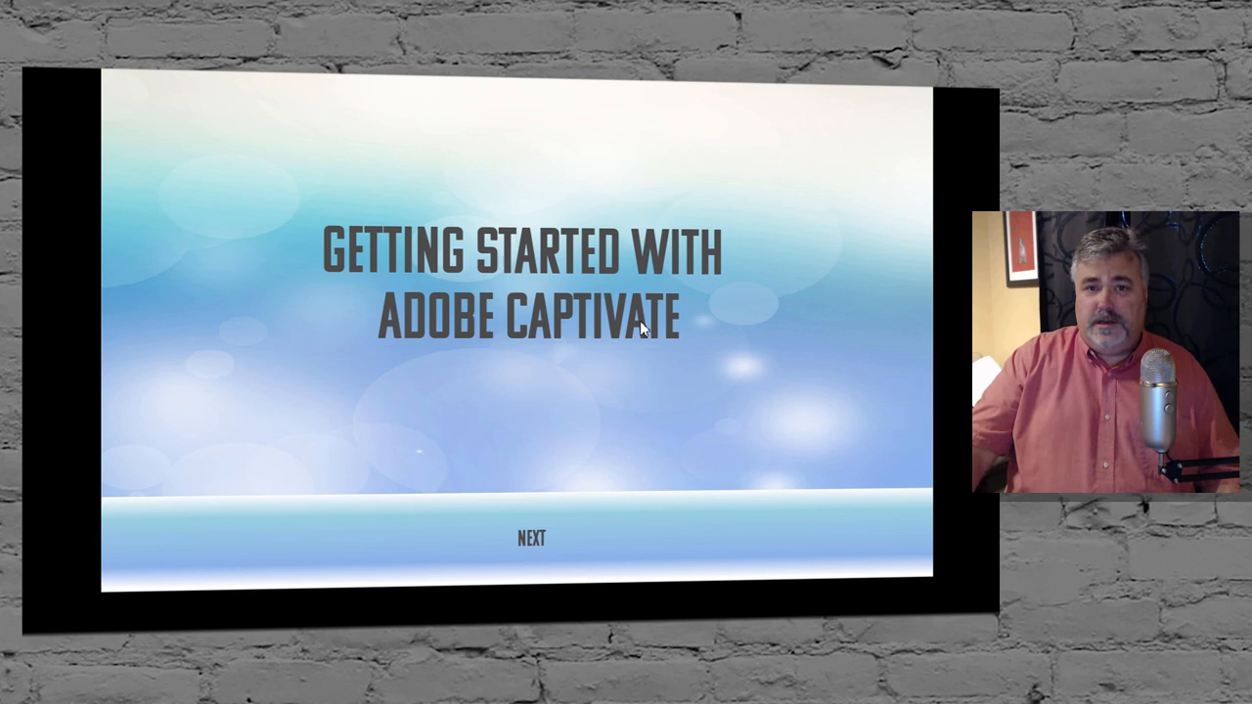
mouse_move(587, 165)
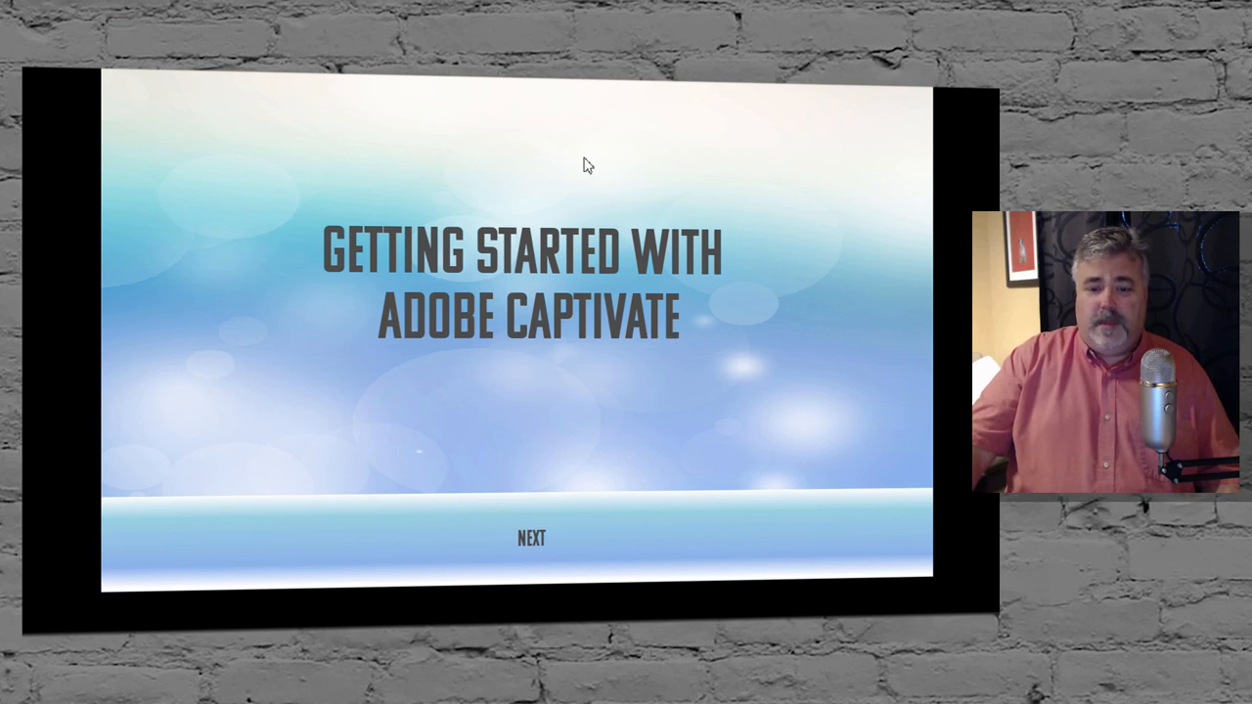
mouse_move(818, 274)
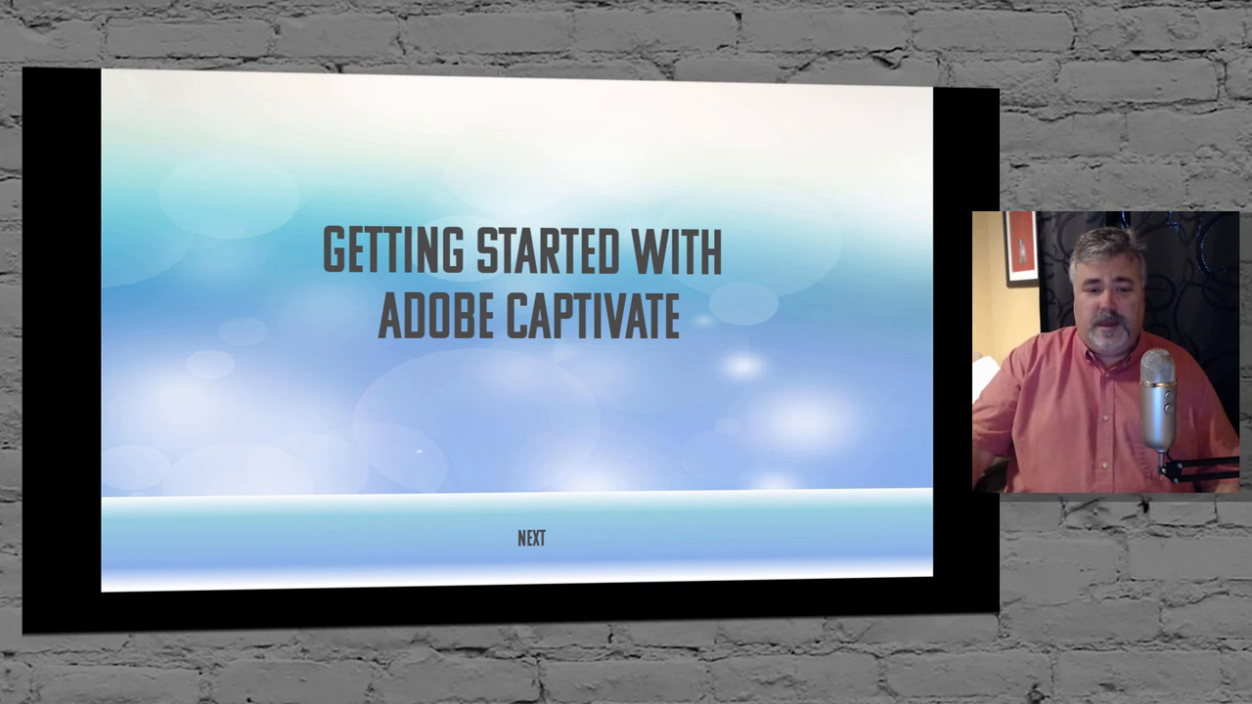
Reload the browser preview to return to the thumbs-up welcome screen
click(531, 538)
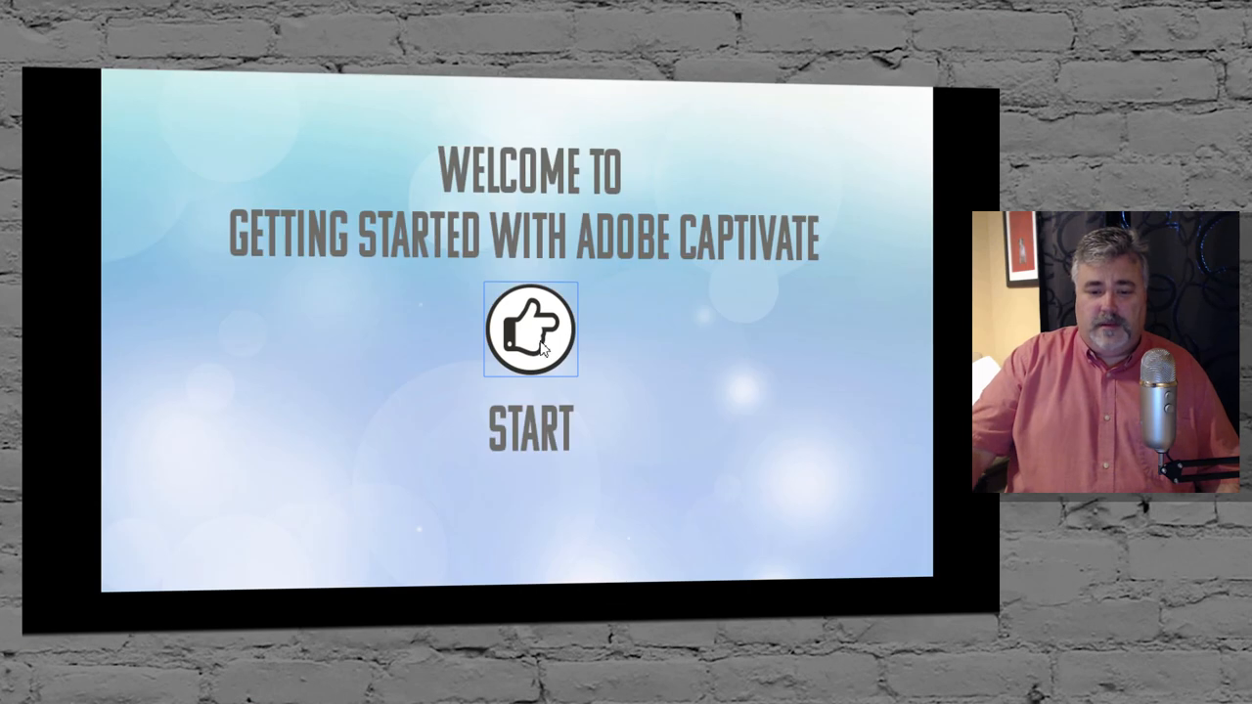